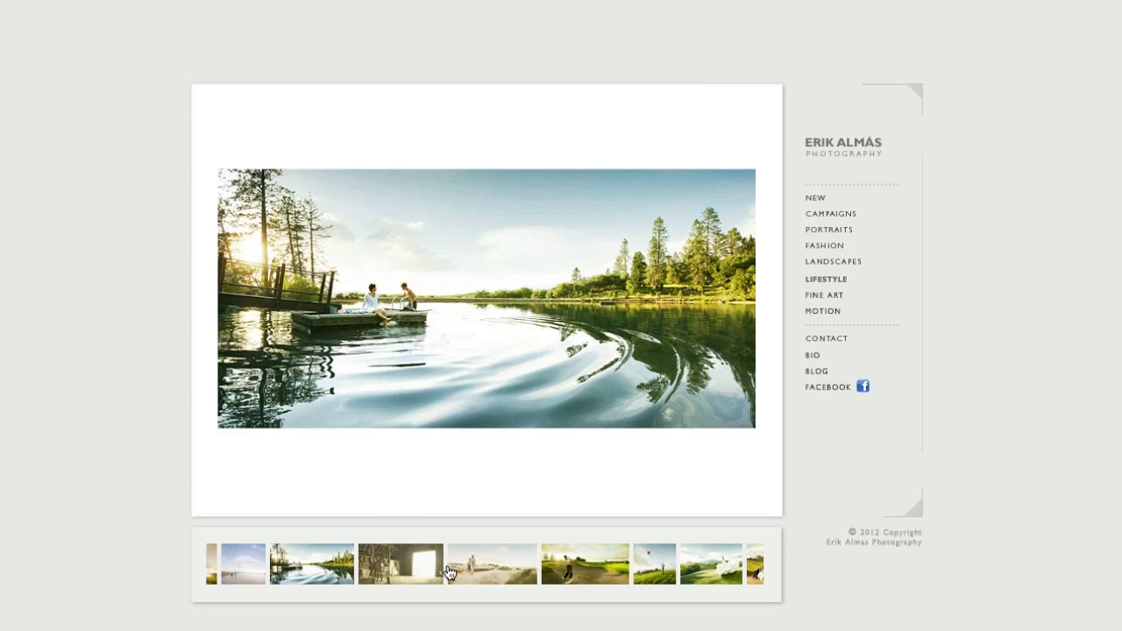
Browse Lifestyle thumbnails (dunes couple with dog, golfer in bunker) to the green hills with tree
click(491, 563)
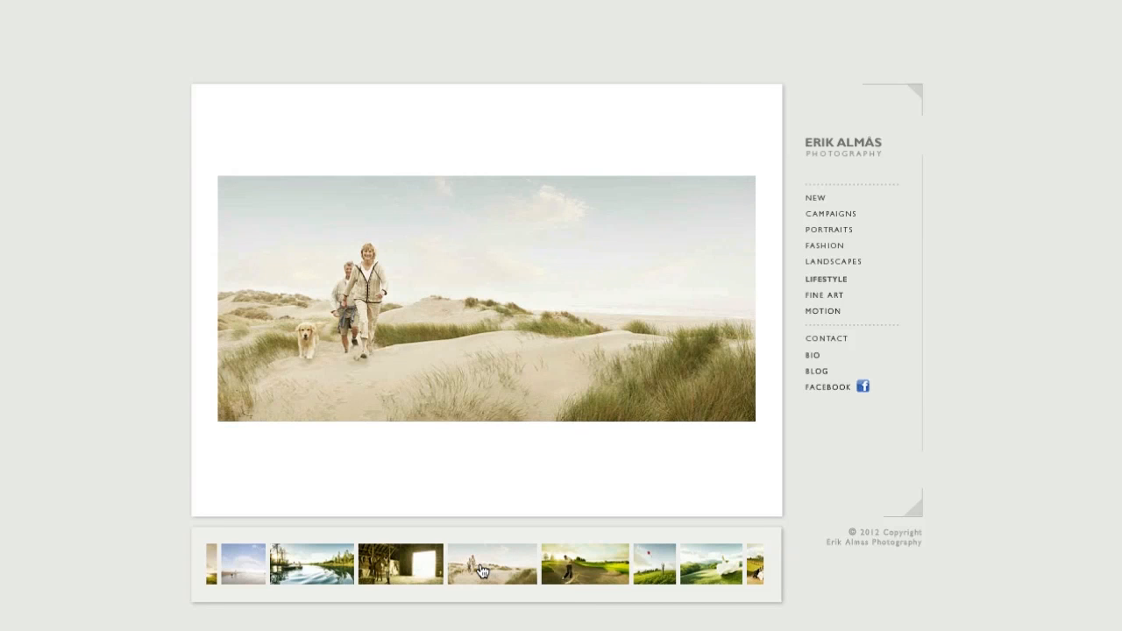
click(585, 564)
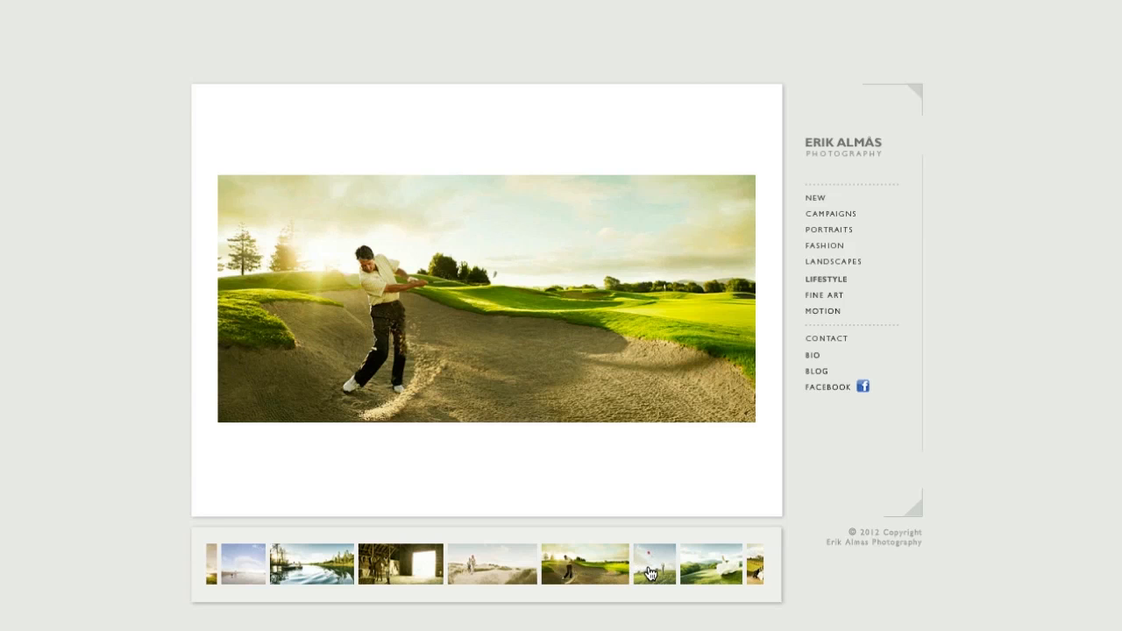
click(653, 565)
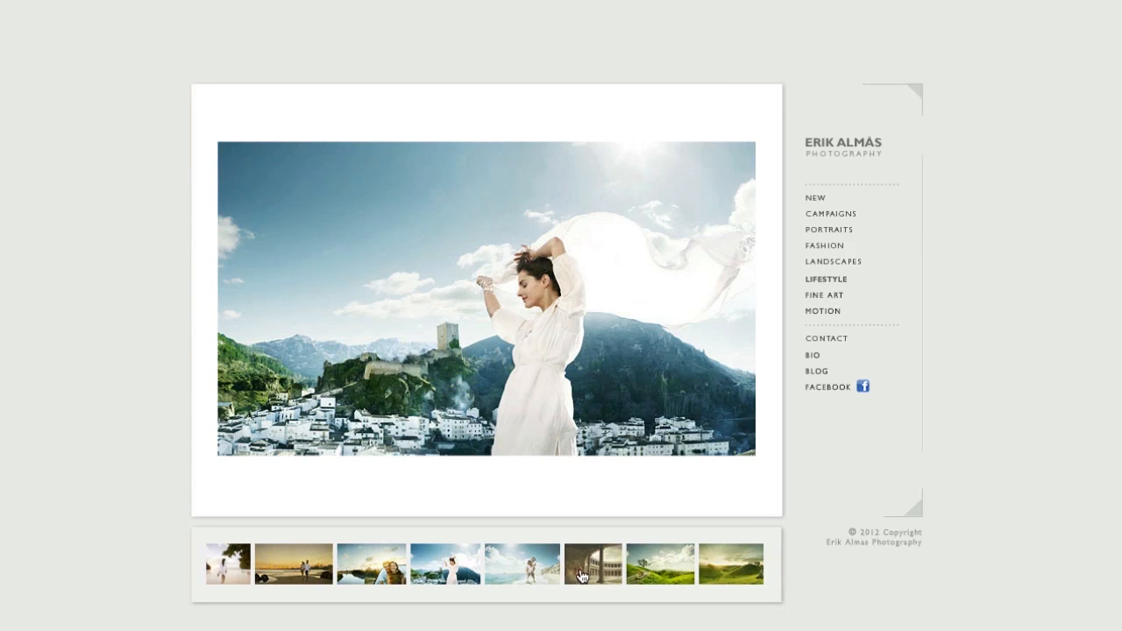
click(660, 565)
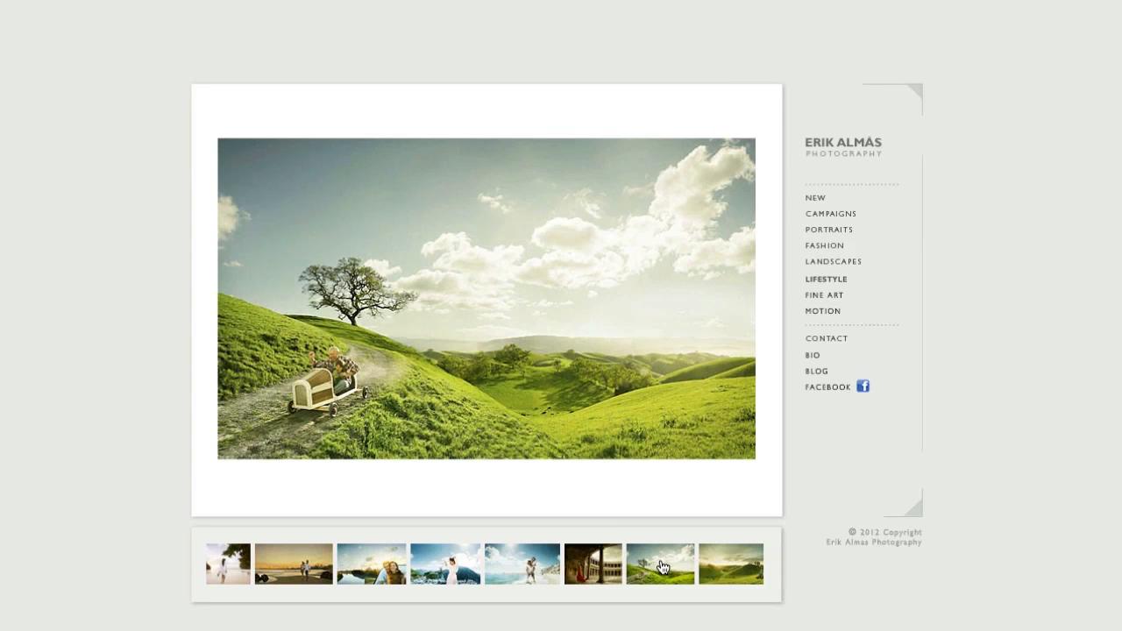